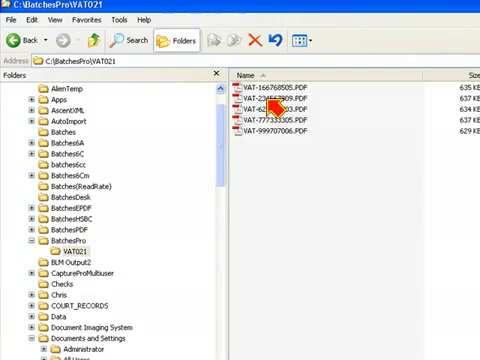
{"action": "mouse_move", "coordinate": [277, 191]}
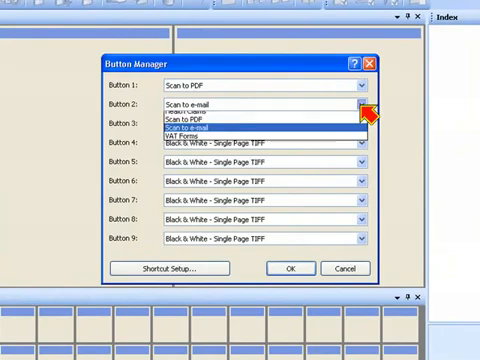
Step: Set Button 3 to the VAT Forms job and save the Button Manager assignments
{"action": "left_click", "coordinate": [366, 105]}
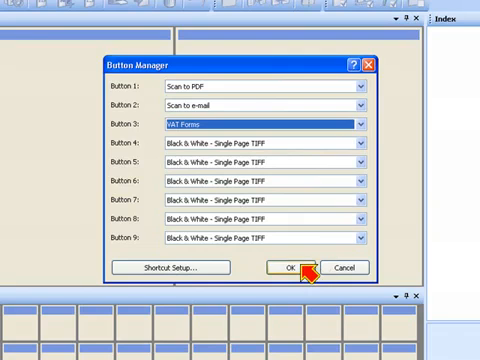
{"action": "left_click", "coordinate": [288, 267]}
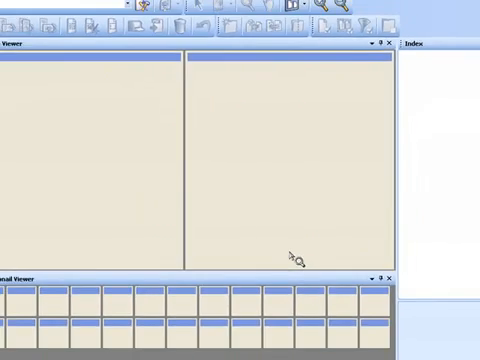